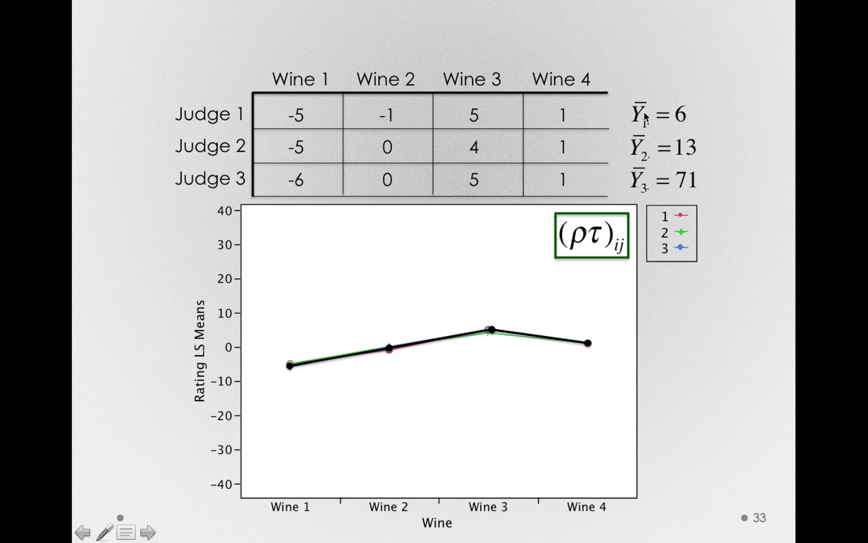
mouse_move(700, 180)
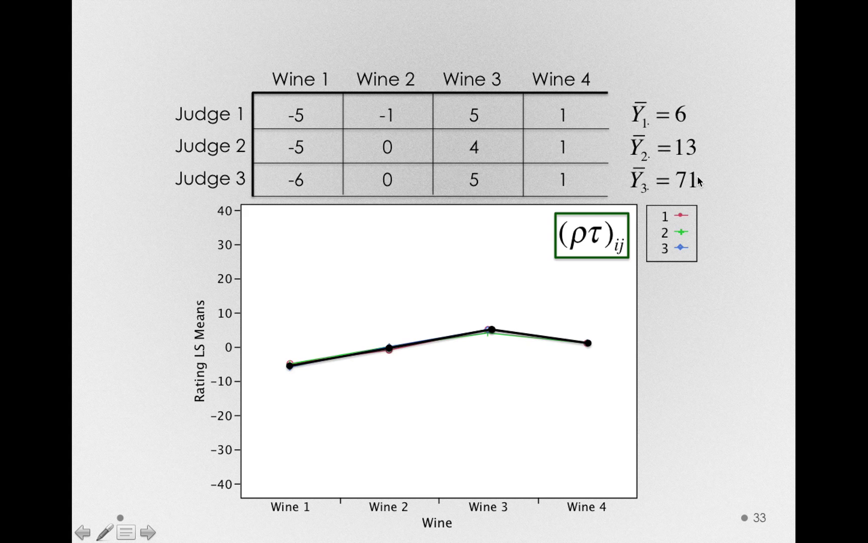
mouse_move(627, 327)
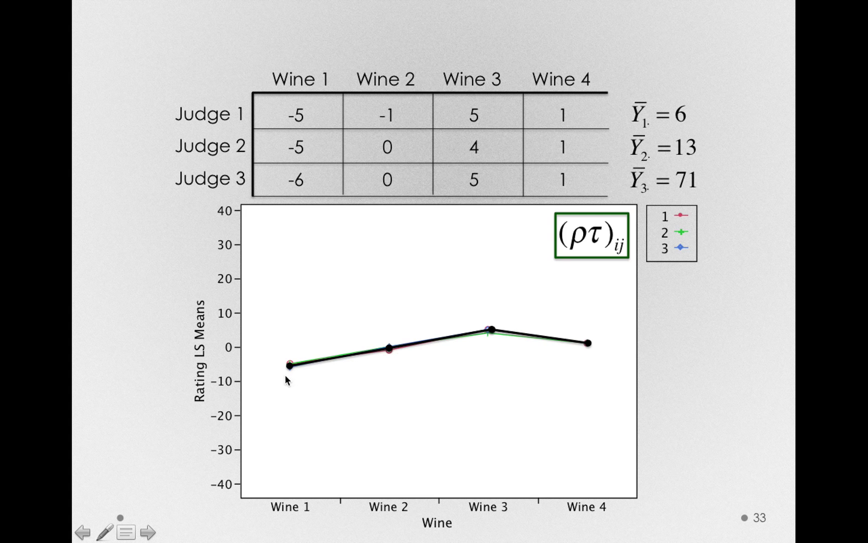
mouse_move(741, 382)
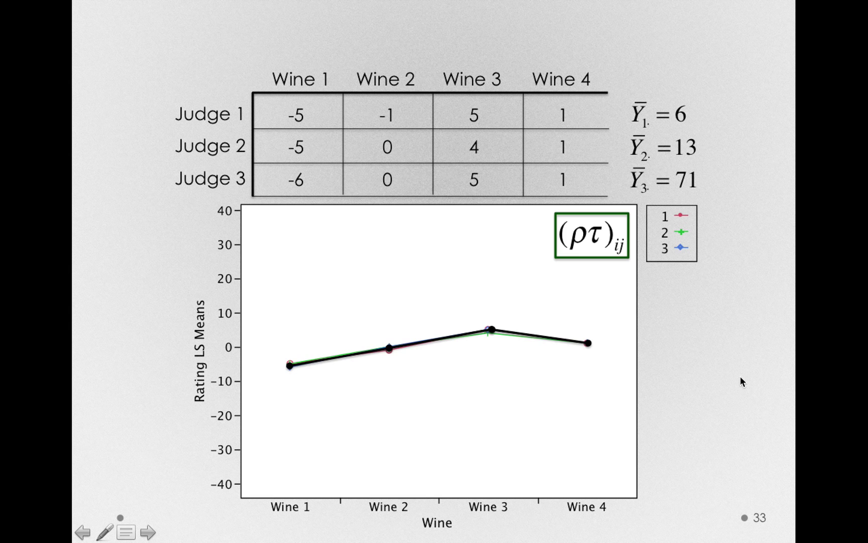
Advance to slide 35 showing the split-format WineRatings table with one column per wine
click(154, 531)
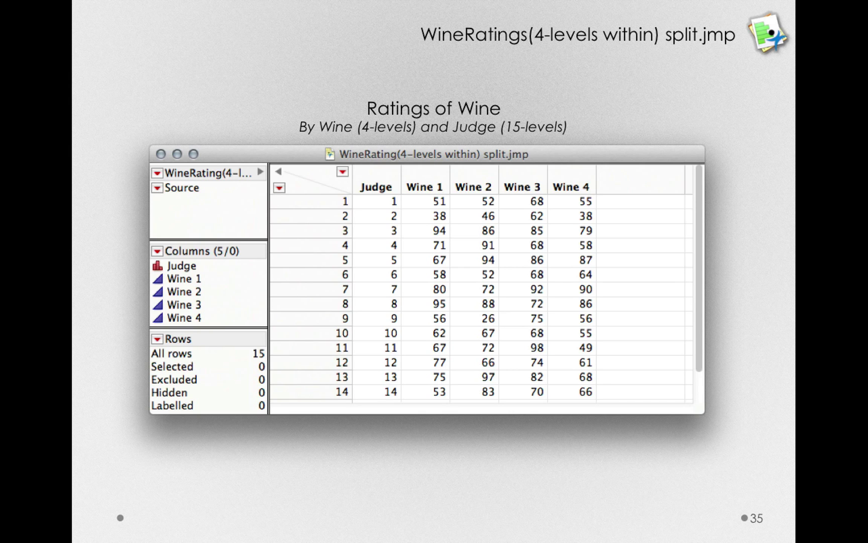
Advance past the split table to slide 38 with the stacked Judge, Wine, Rating table
key(right)
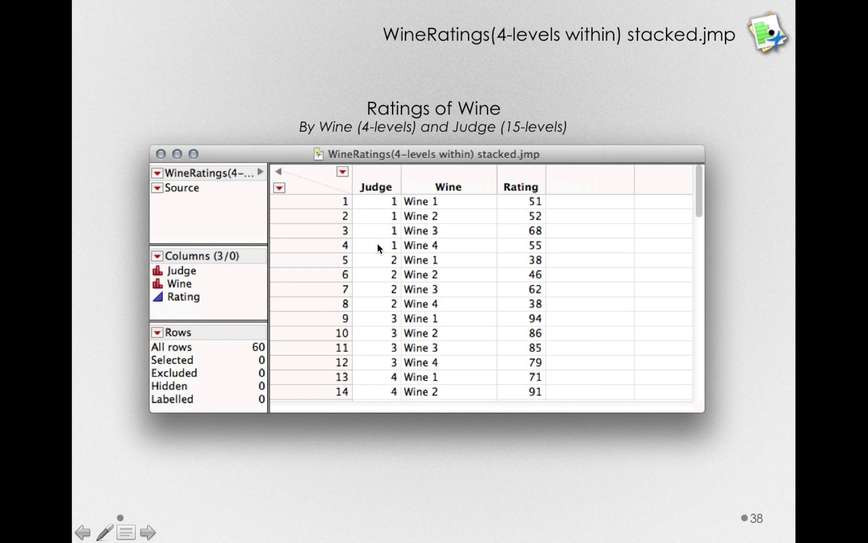
mouse_move(438, 254)
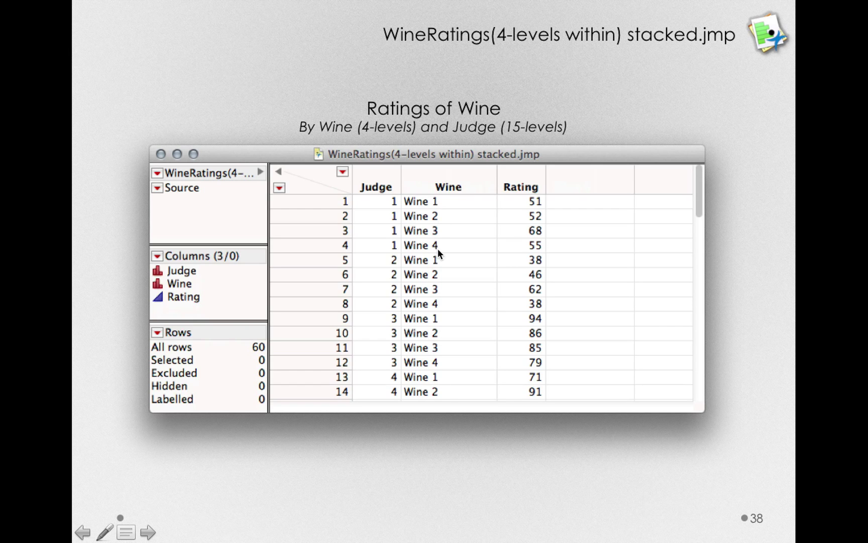
mouse_move(437, 209)
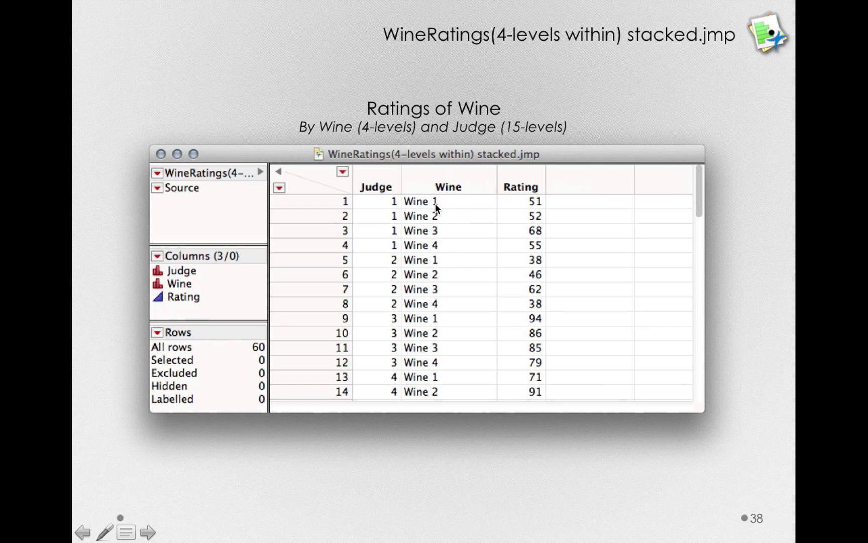
mouse_move(451, 233)
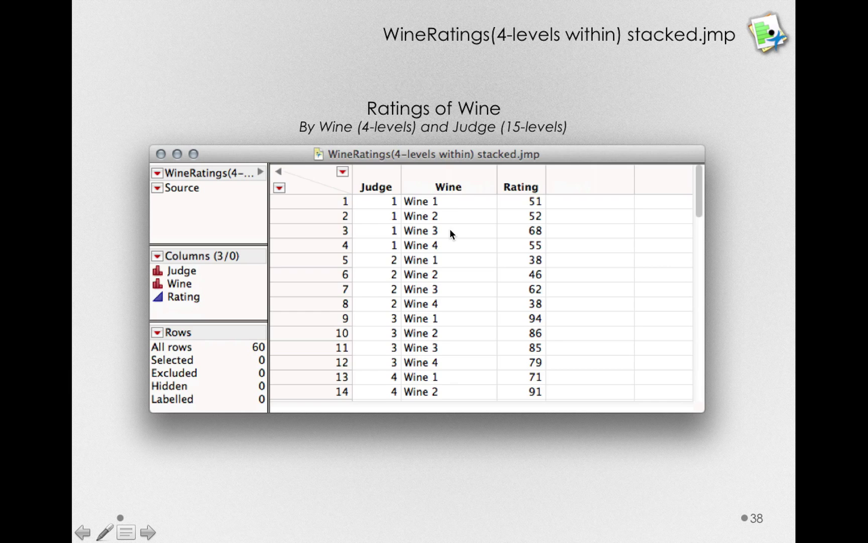
mouse_move(459, 198)
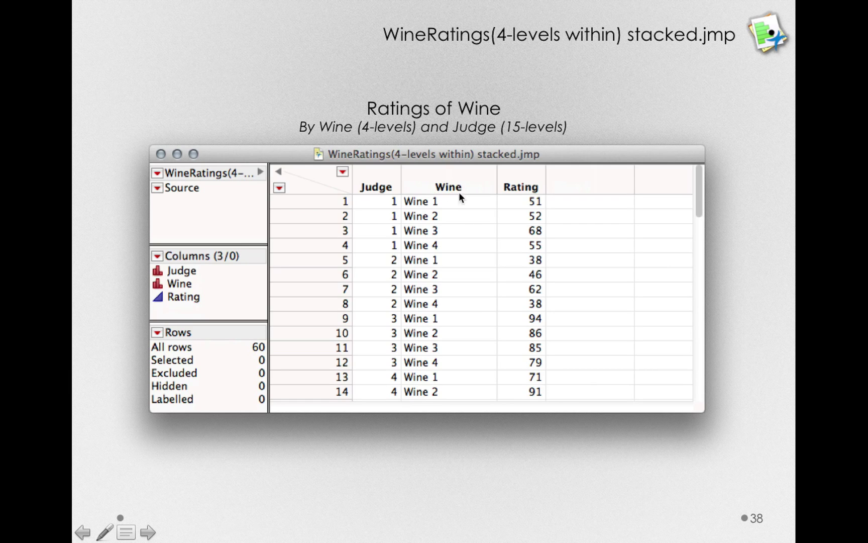
mouse_move(524, 204)
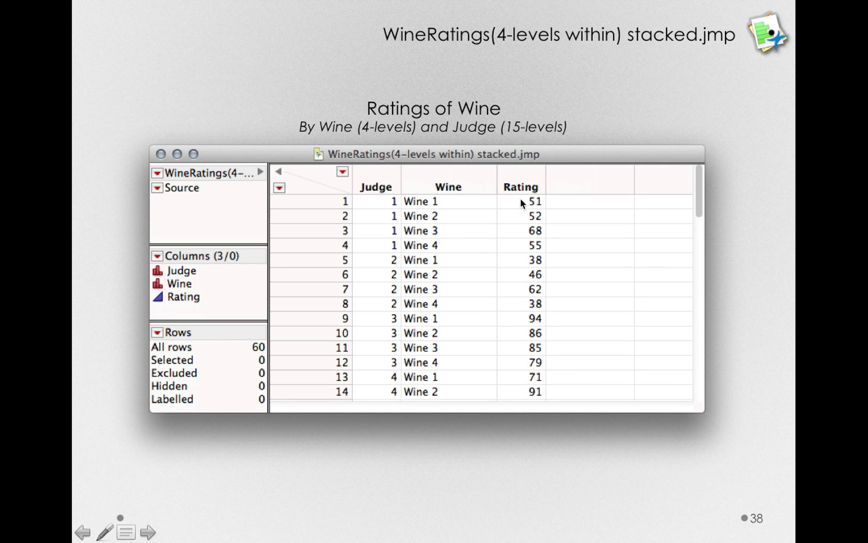
mouse_move(522, 256)
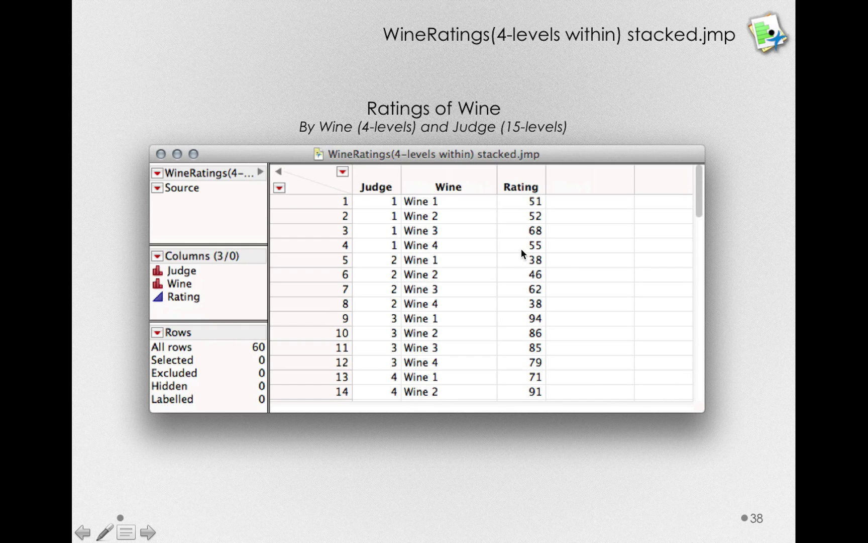
mouse_move(755, 245)
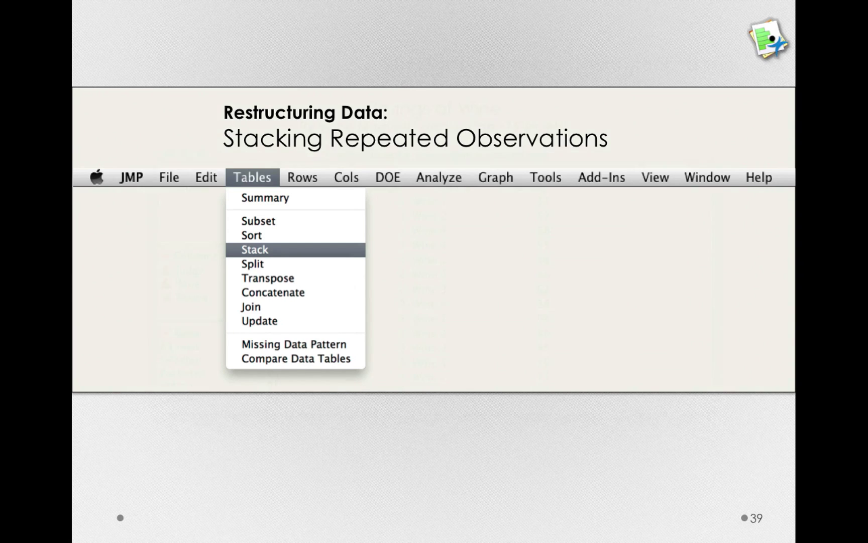
Move past the Tables > Stack slide to slide 132 recalling the stacked wine ratings table
click(255, 249)
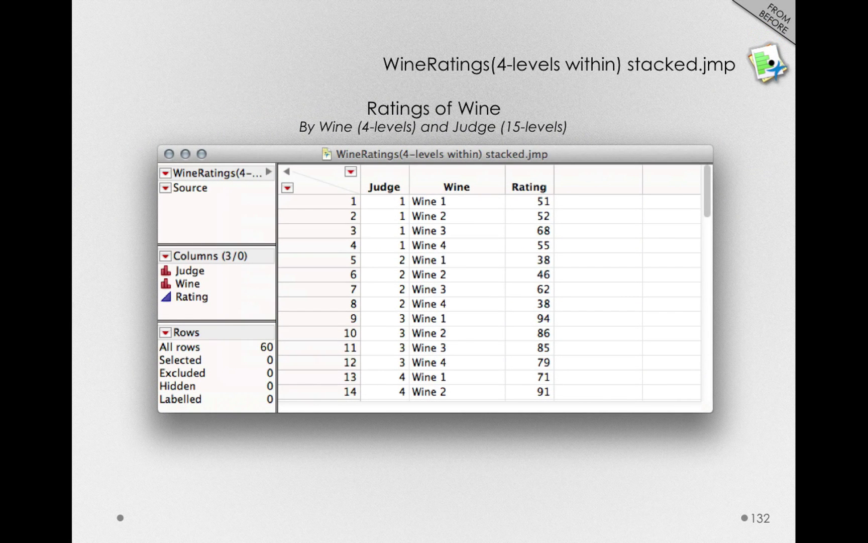